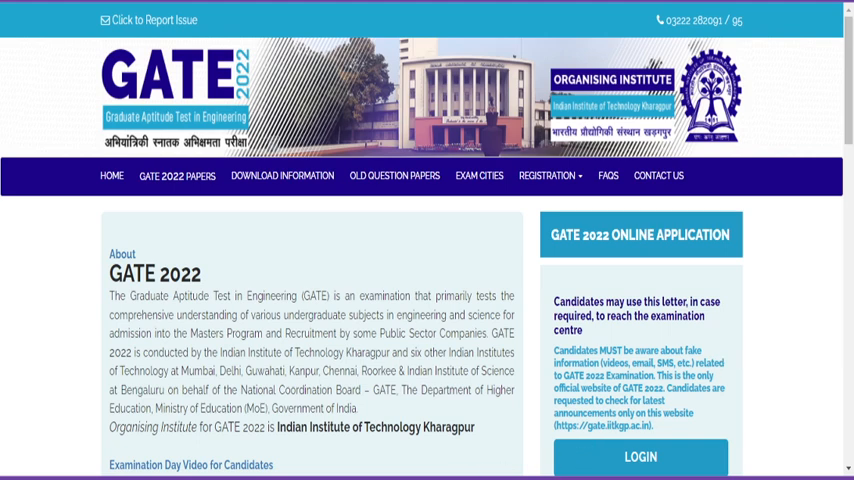
{"action": "mouse_move", "coordinate": [297, 258]}
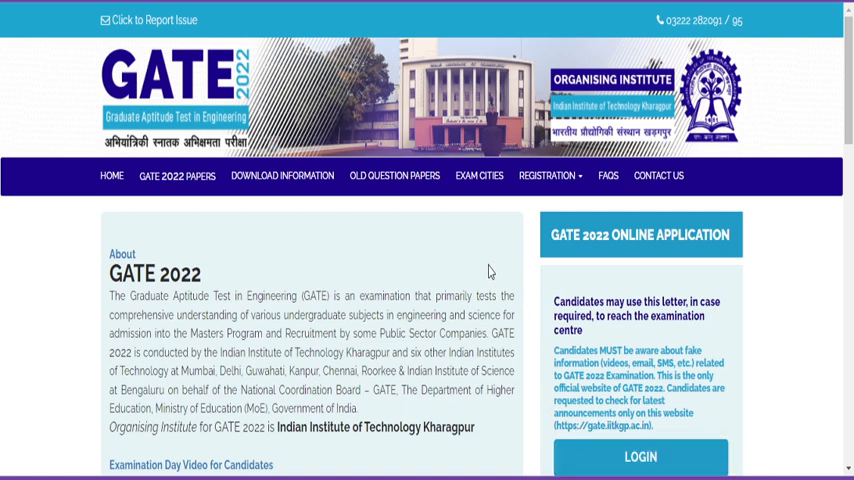
Open the GOAPS candidate login page from the GATE 2022 Online Application LOGIN link.
{"action": "left_click", "coordinate": [640, 457]}
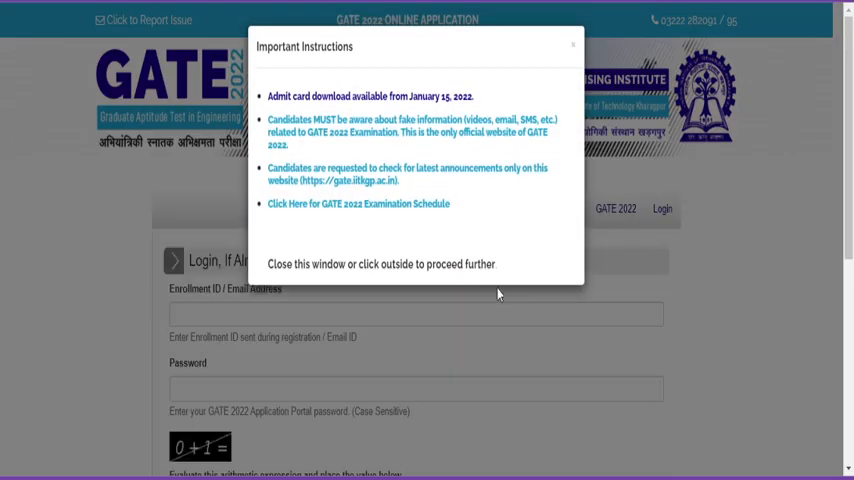
{"action": "mouse_move", "coordinate": [549, 62]}
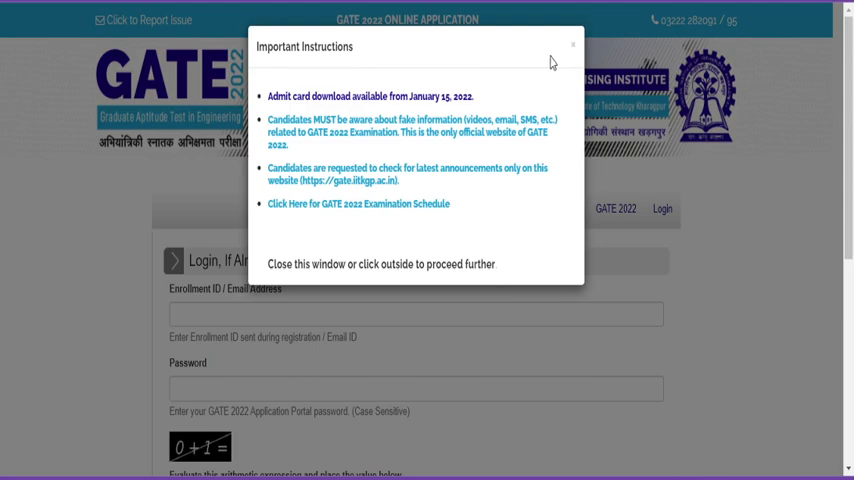
Close the Important Instructions popup and scroll down to the login form with its captcha.
{"action": "left_click", "coordinate": [572, 45]}
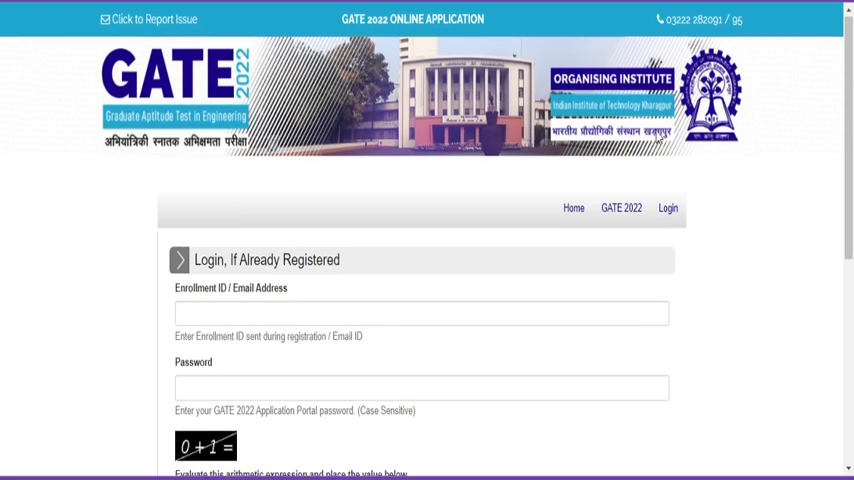
{"action": "scroll", "scroll_direction": "down", "scroll_amount": 3}
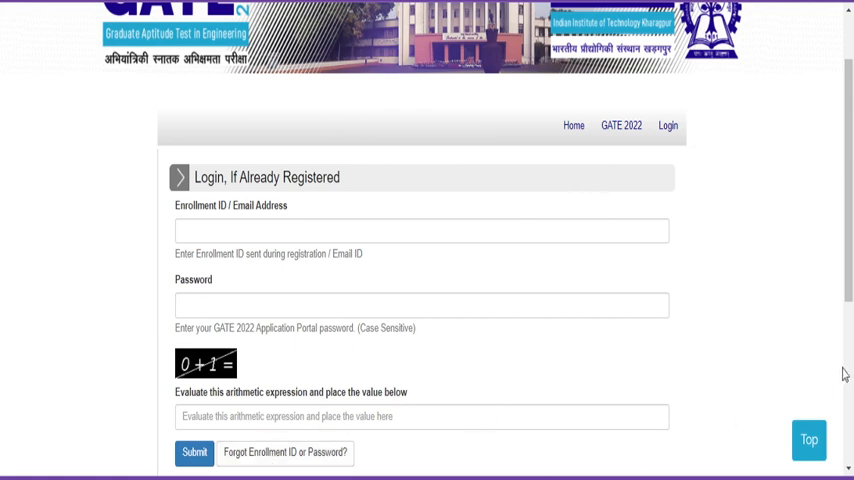
Scroll down to the dashboard's admit card and application form download buttons.
{"action": "scroll", "scroll_direction": "down", "scroll_amount": 3}
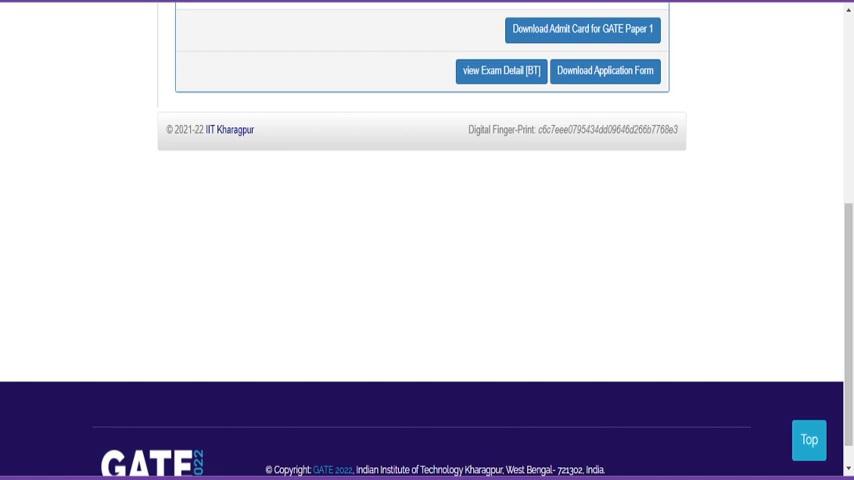
{"action": "mouse_move", "coordinate": [333, 67]}
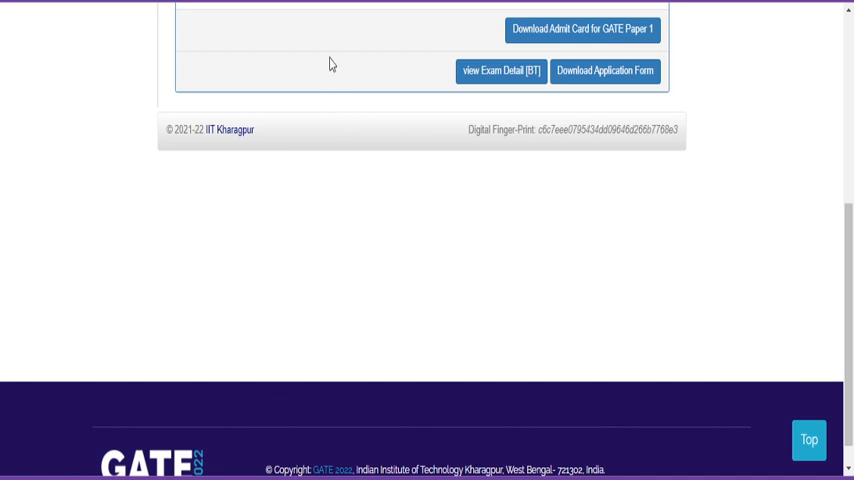
{"action": "mouse_move", "coordinate": [340, 67]}
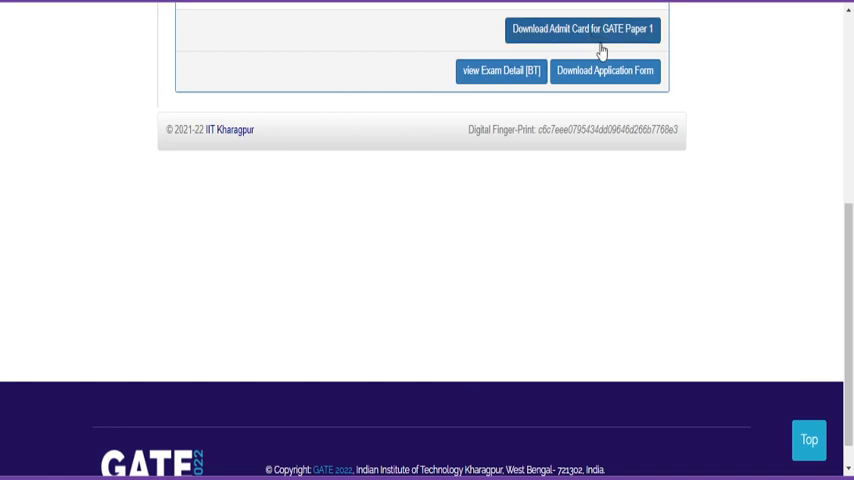
{"action": "mouse_move", "coordinate": [685, 88]}
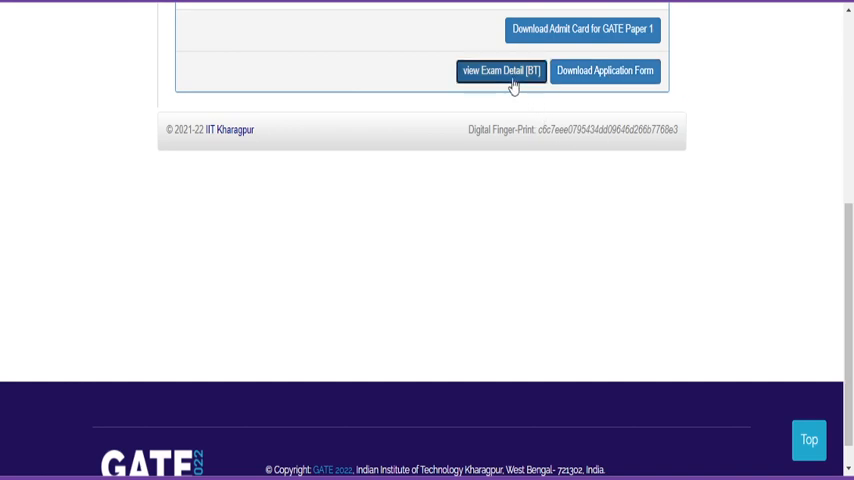
Open the exam detail view and scroll through the recorded responses for each question.
{"action": "left_click", "coordinate": [500, 70]}
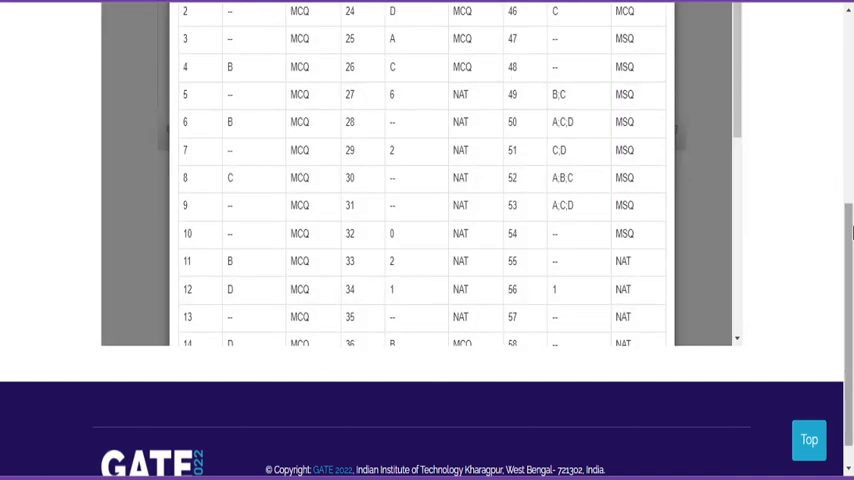
{"action": "scroll", "scroll_direction": "up", "scroll_amount": 3}
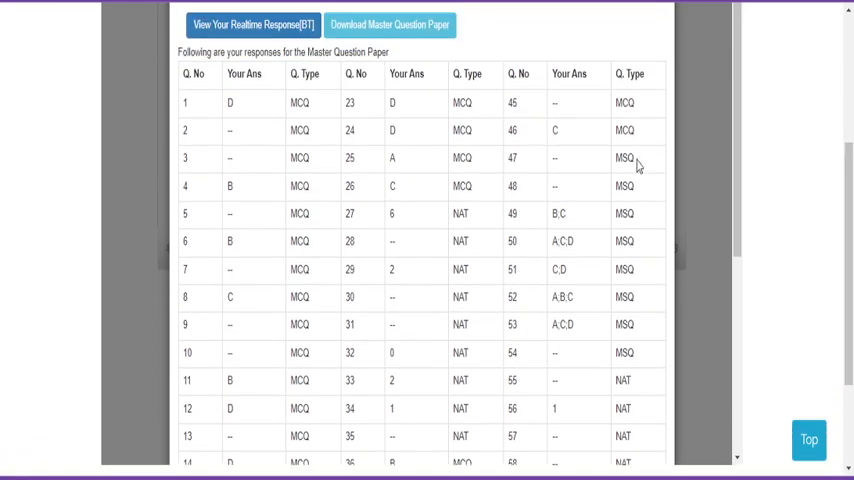
{"action": "mouse_move", "coordinate": [222, 163]}
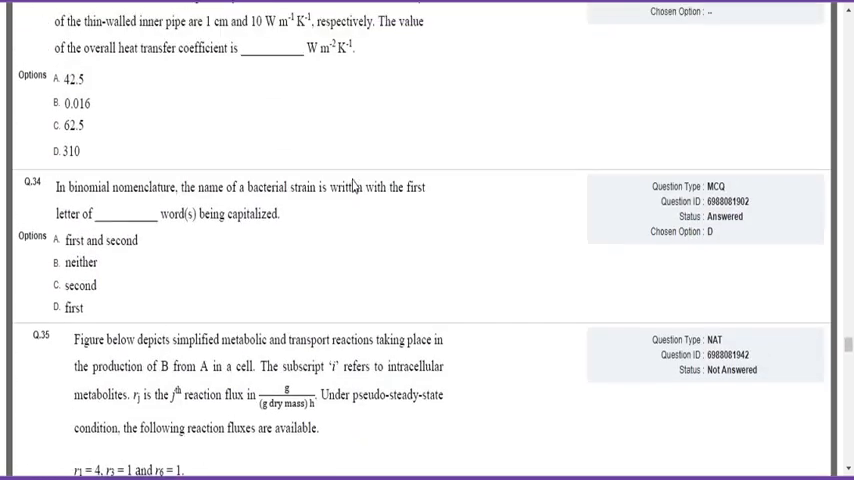
{"action": "scroll", "scroll_direction": "up", "scroll_amount": 3}
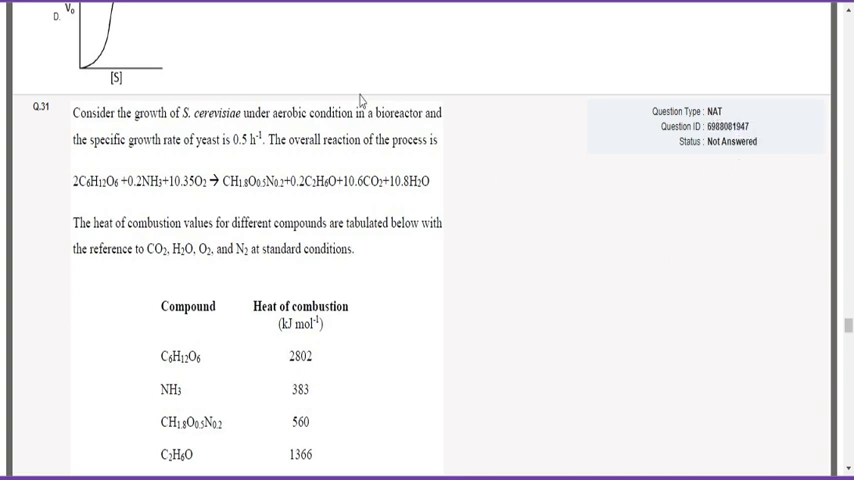
{"action": "mouse_move", "coordinate": [291, 293]}
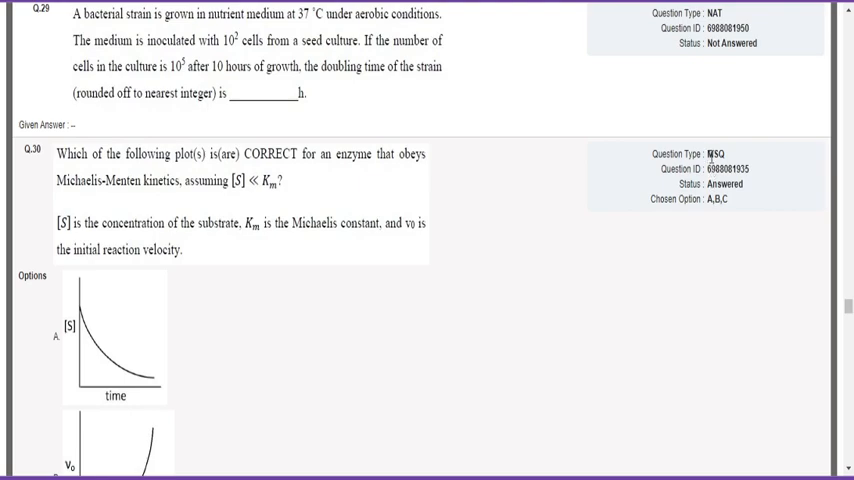
{"action": "double_click", "coordinate": [714, 154]}
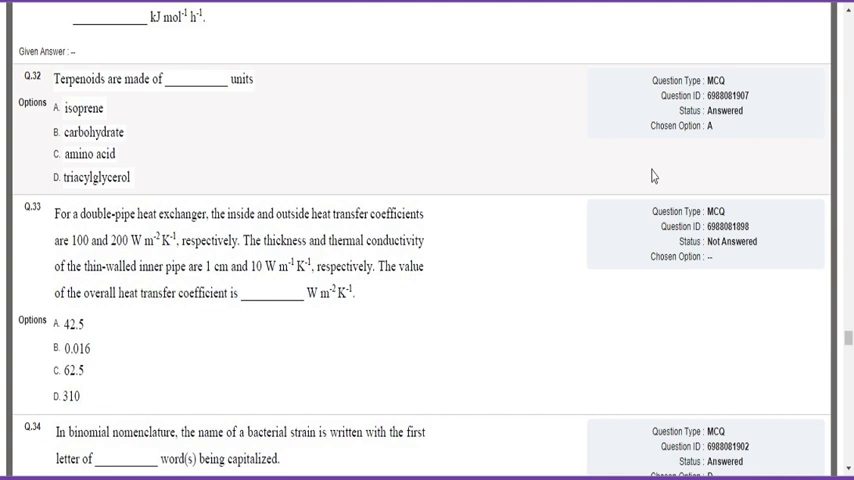
{"action": "mouse_move", "coordinate": [597, 143]}
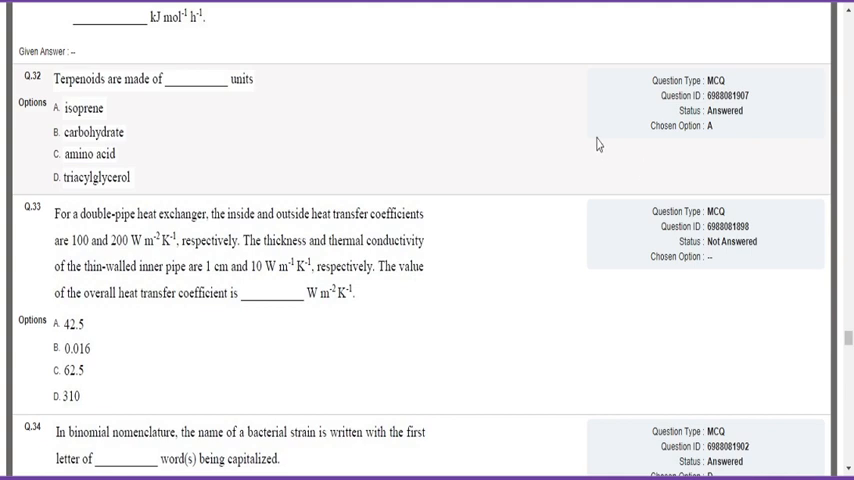
{"action": "mouse_move", "coordinate": [689, 162]}
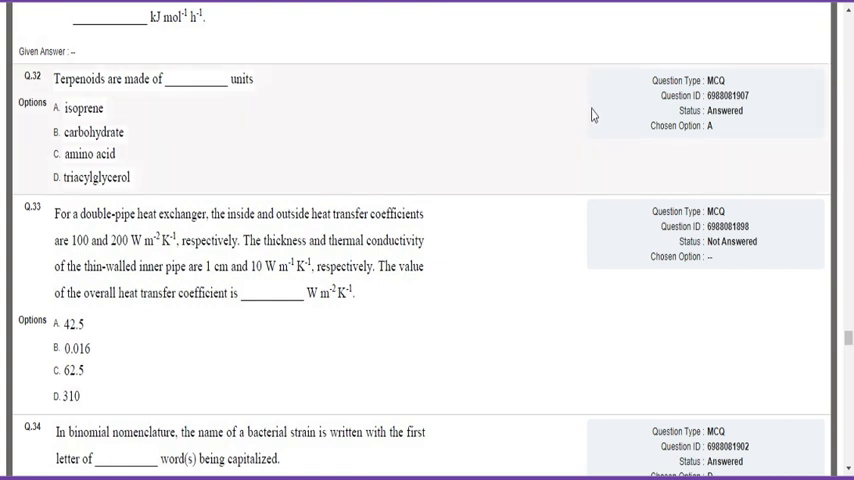
{"action": "mouse_move", "coordinate": [594, 120]}
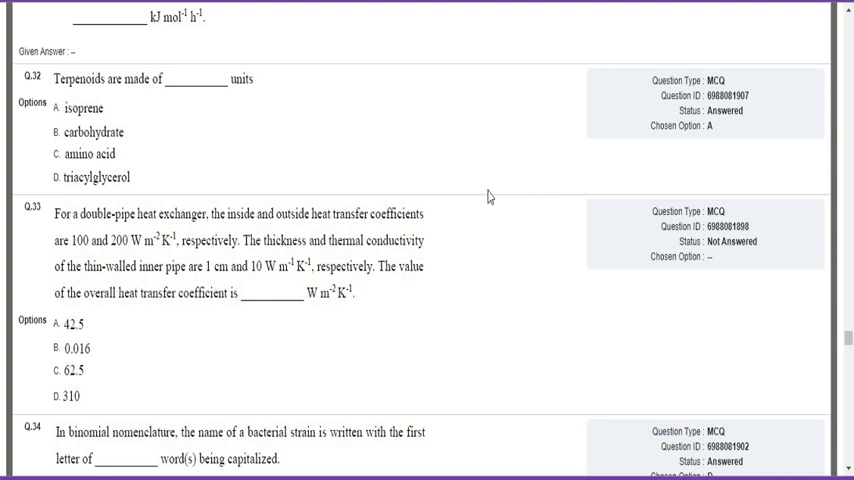
{"action": "mouse_move", "coordinate": [465, 228]}
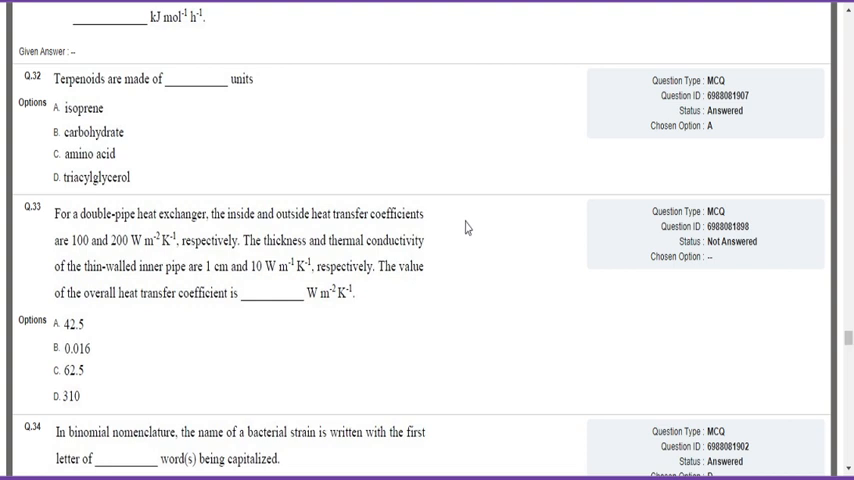
{"action": "mouse_move", "coordinate": [466, 228]}
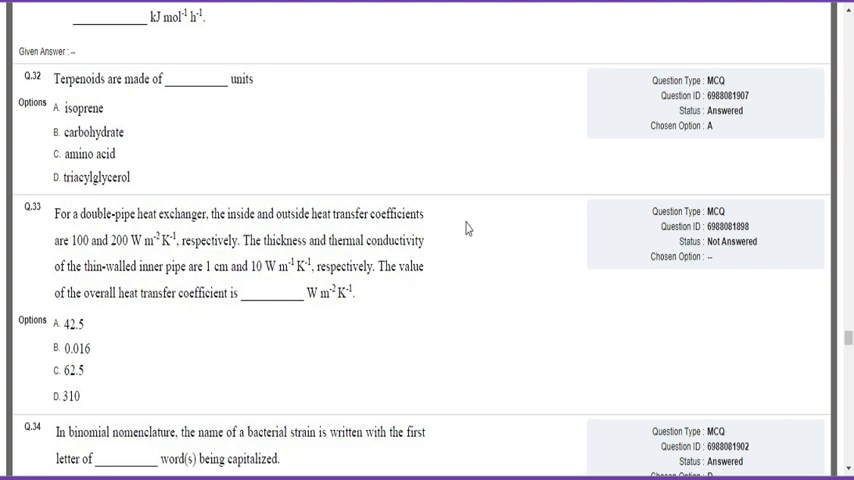